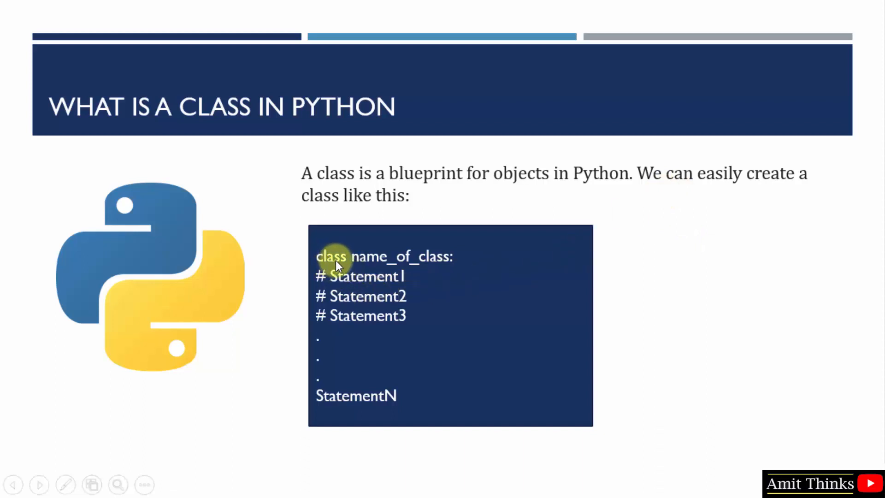
mouse_move(388, 263)
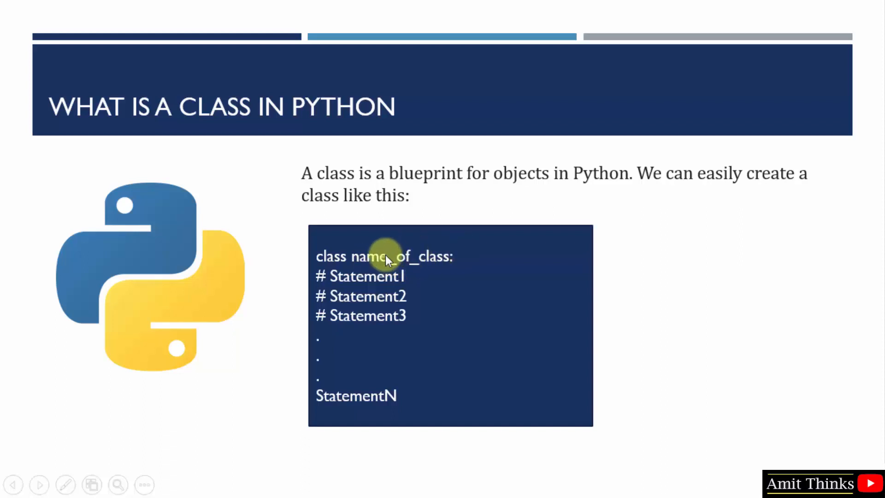
mouse_move(393, 267)
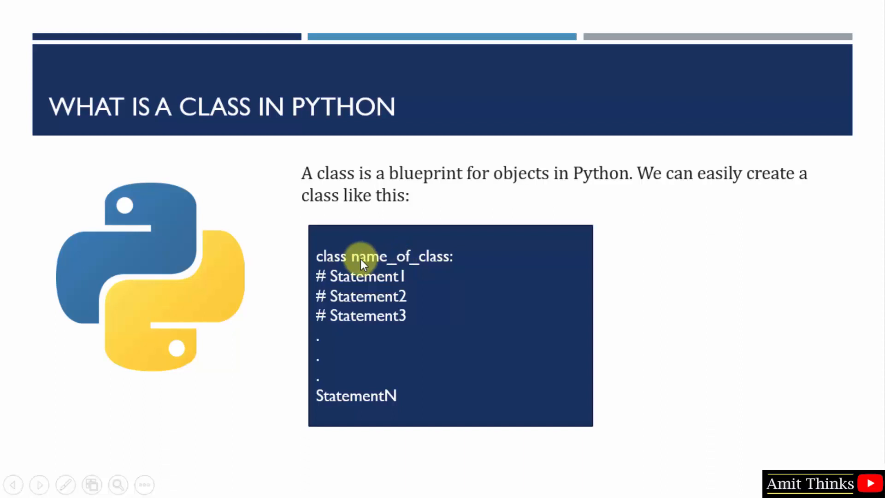
mouse_move(383, 364)
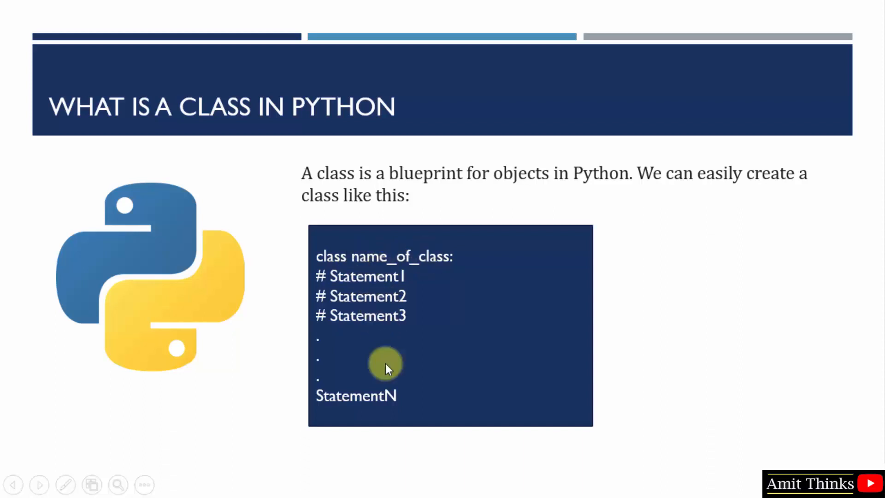
mouse_move(505, 363)
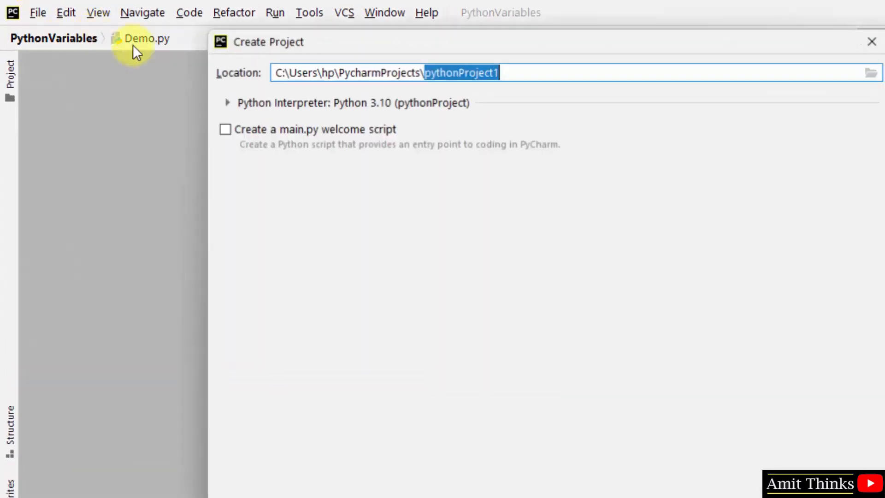
- Name the new project PythonClassesObjects in the Location field under PycharmProjects
text(Python)
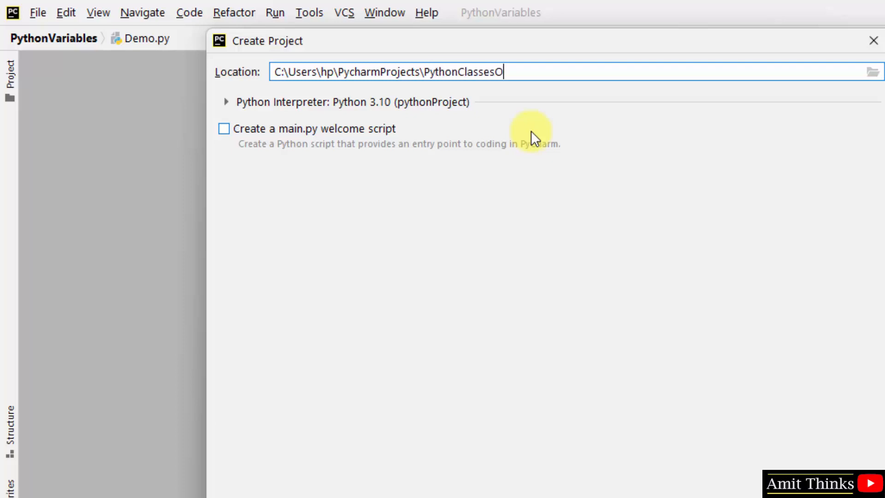
text(bjects)
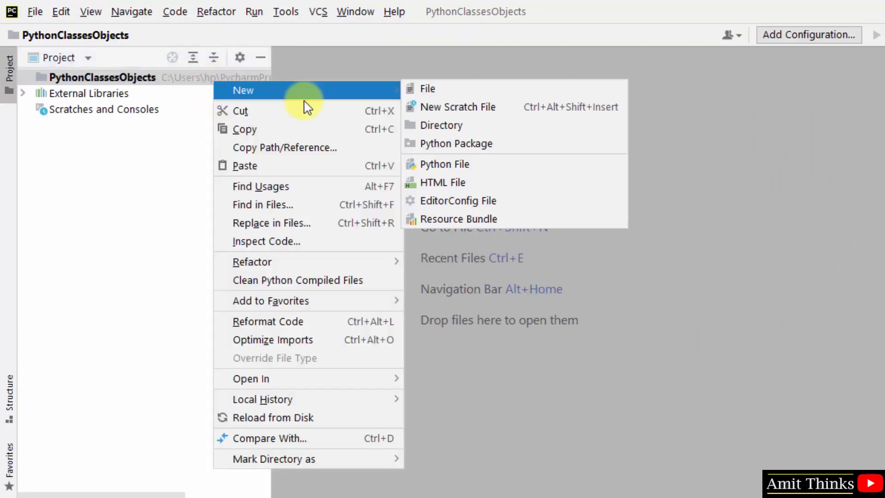
- Create a new Python file named Demo.py in the PythonClassesObjects project
click(444, 164)
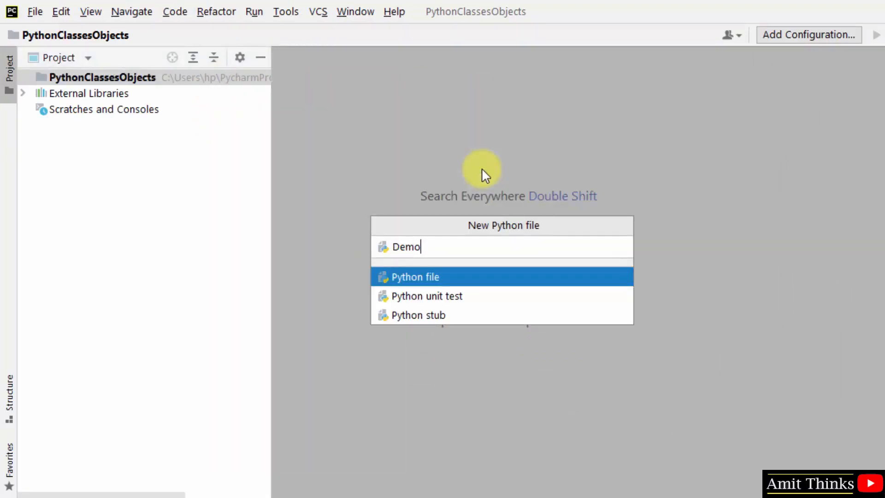
key(Enter)
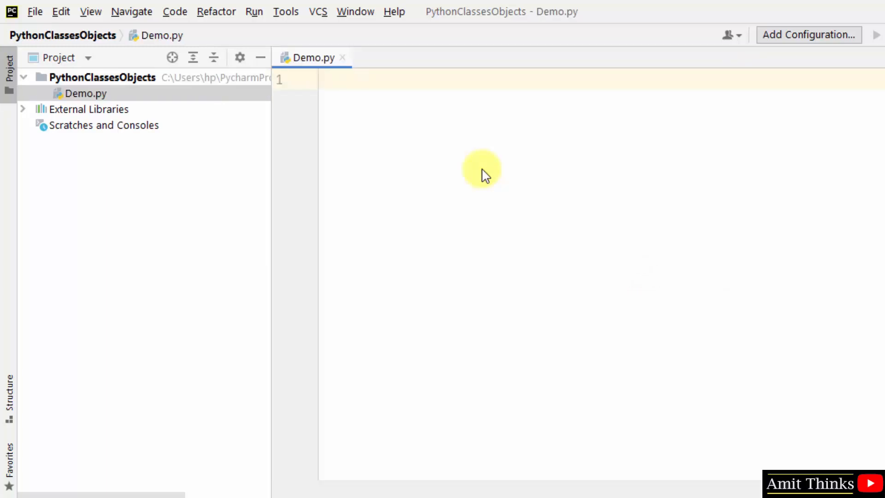
- Write the comment '# Create a class in Python' and class Studyopedia with value = 100
text(#)
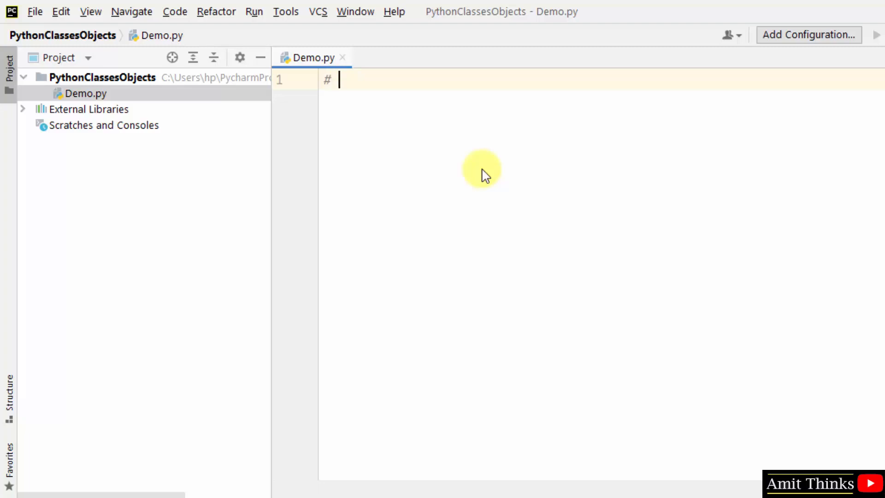
text(Create a class in Python)
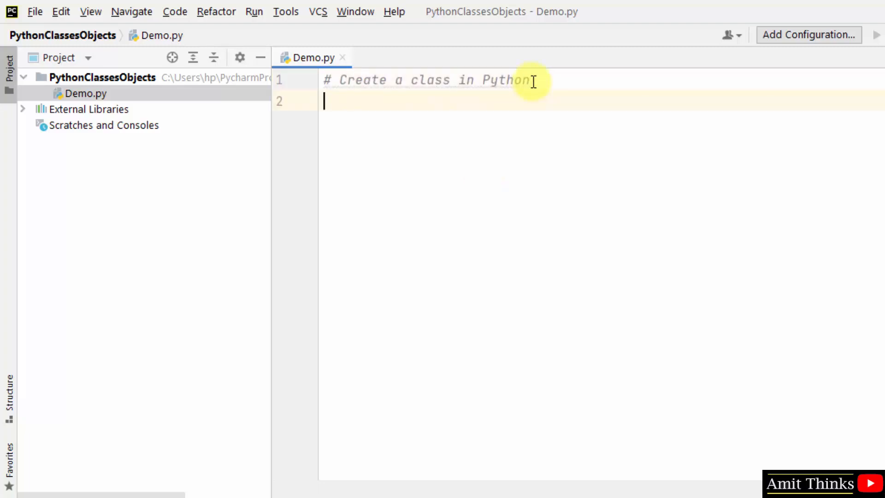
text(class)
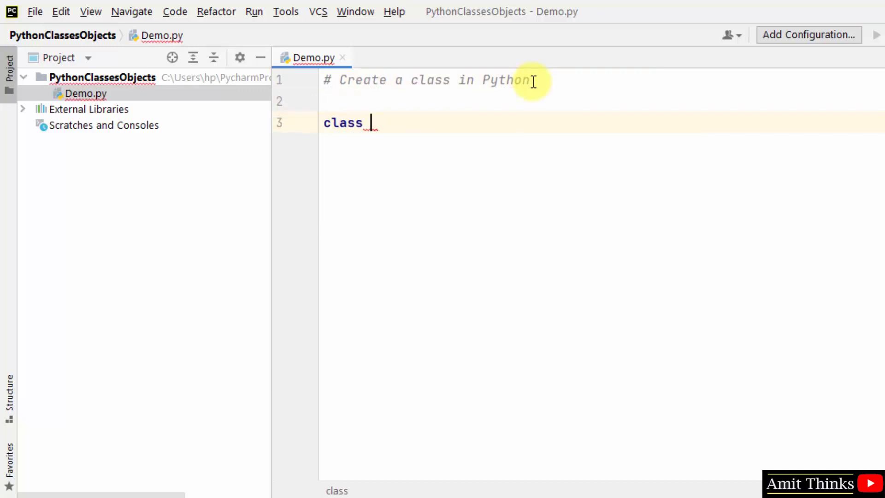
text(Stud)
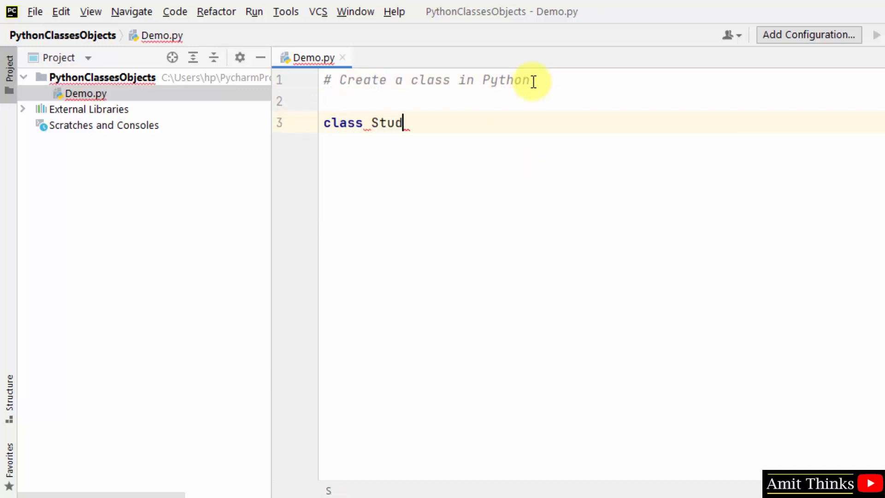
text(yopedia)
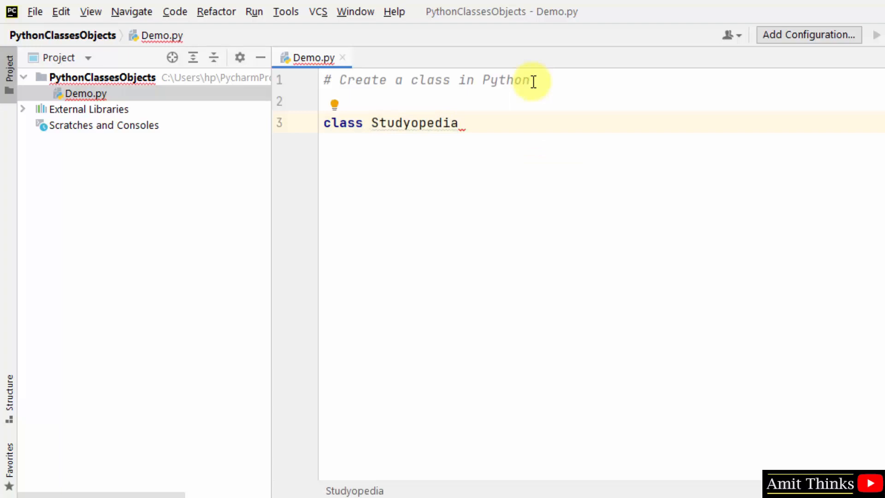
key(Enter)
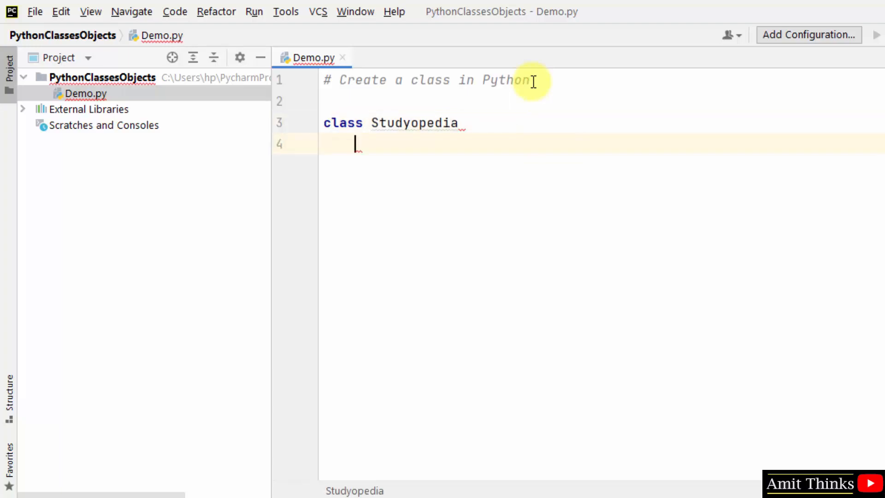
text(v)
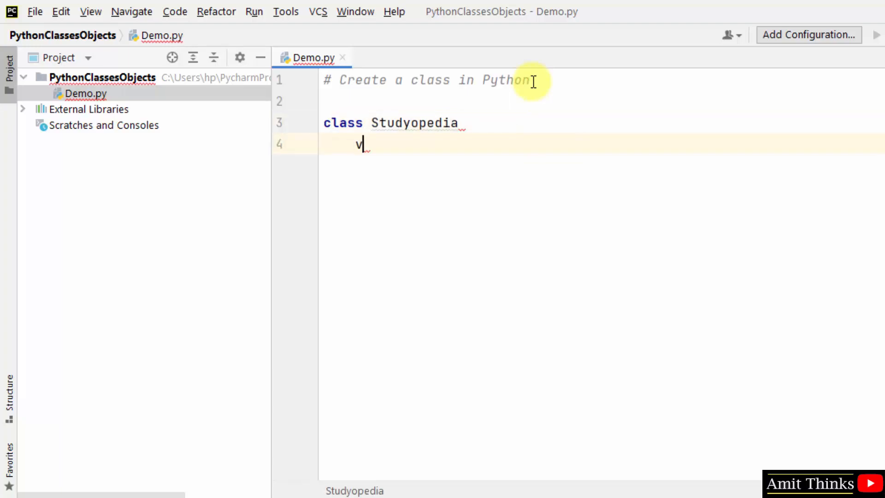
text(alue = 100)
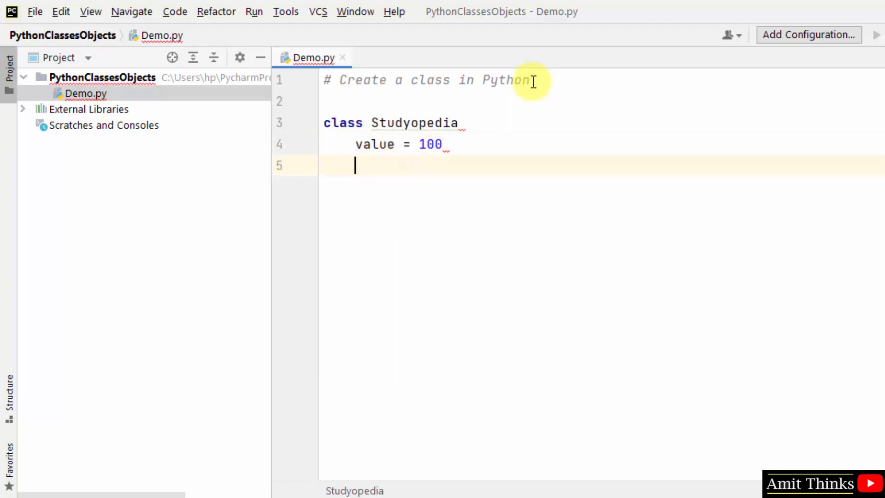
text(pr)
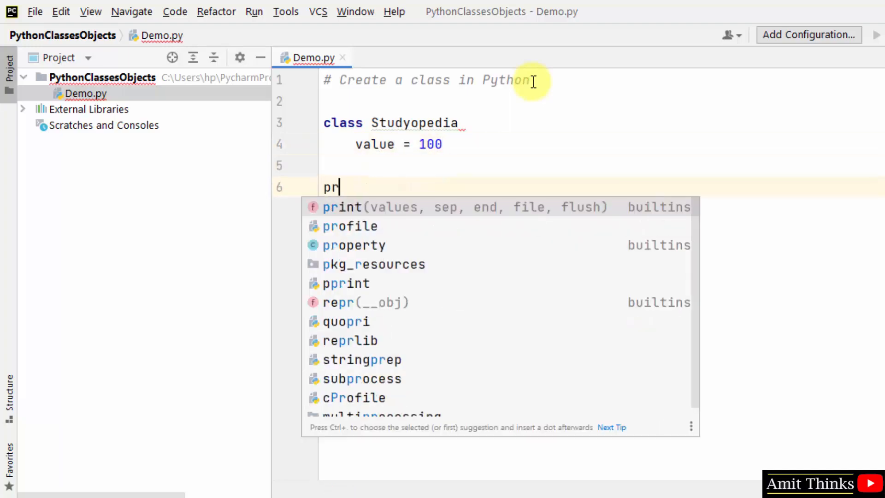
- Add print(Studyopedia) so running Demo.py outputs <class '__main__.Studyopedia'>
text(int(Studyopedia)
click(396, 123)
text(:)
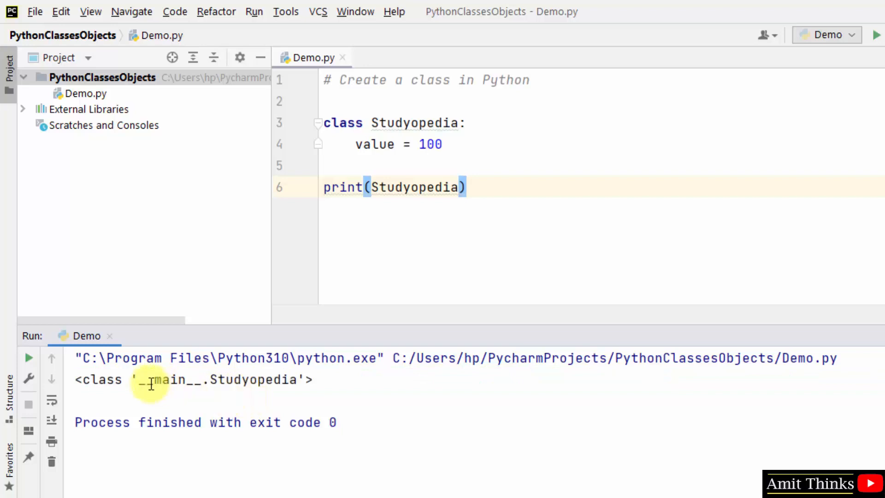
mouse_move(460, 323)
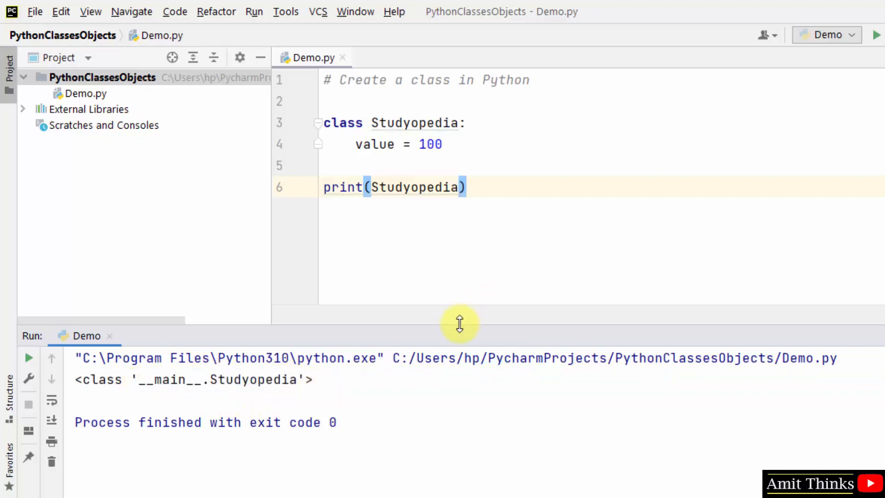
- Shrink the Run tool window to leave more room for the Demo.py code
drag(459, 323, 480, 393)
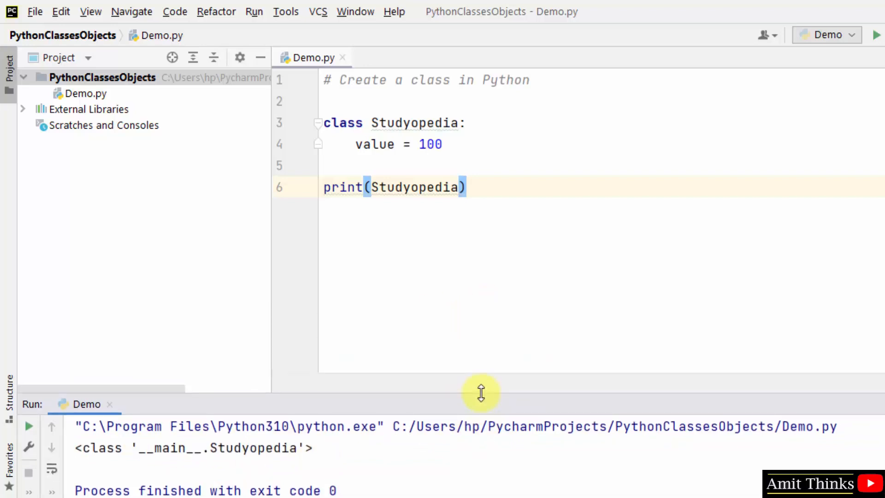